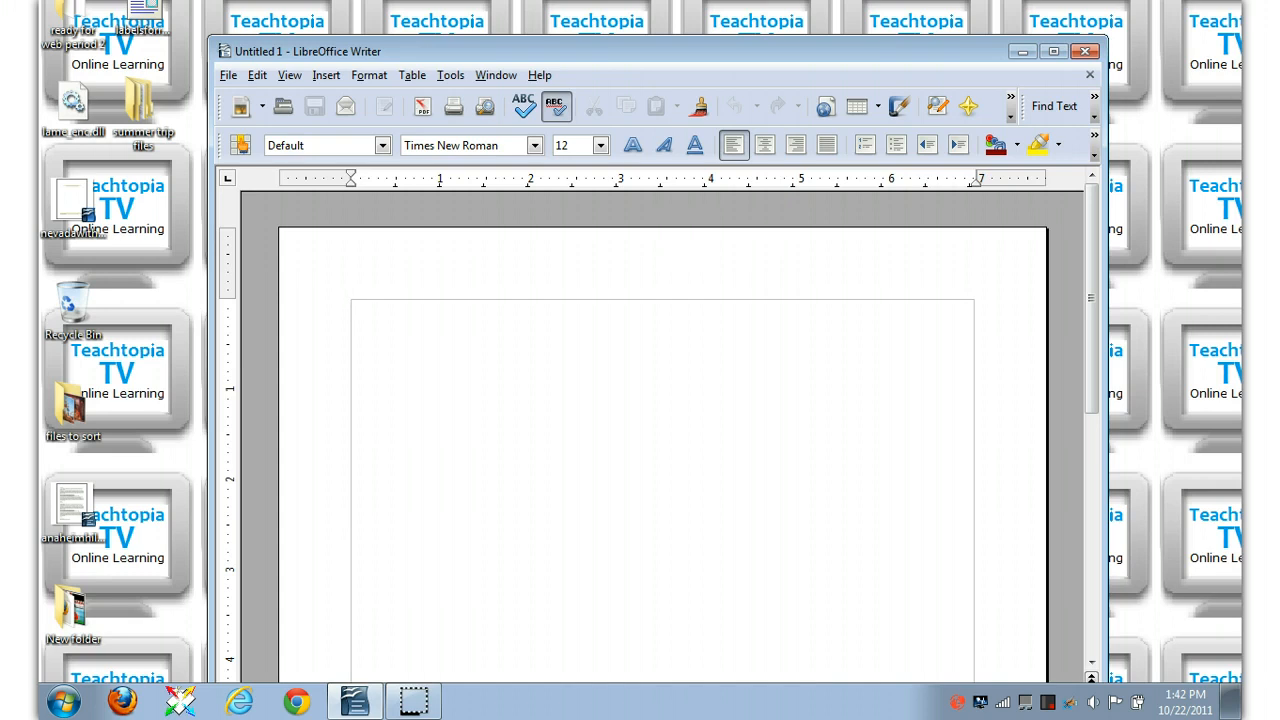
Type the salutation 'To Whom it may concern:' at the top of the blank page.
left_click(360, 315)
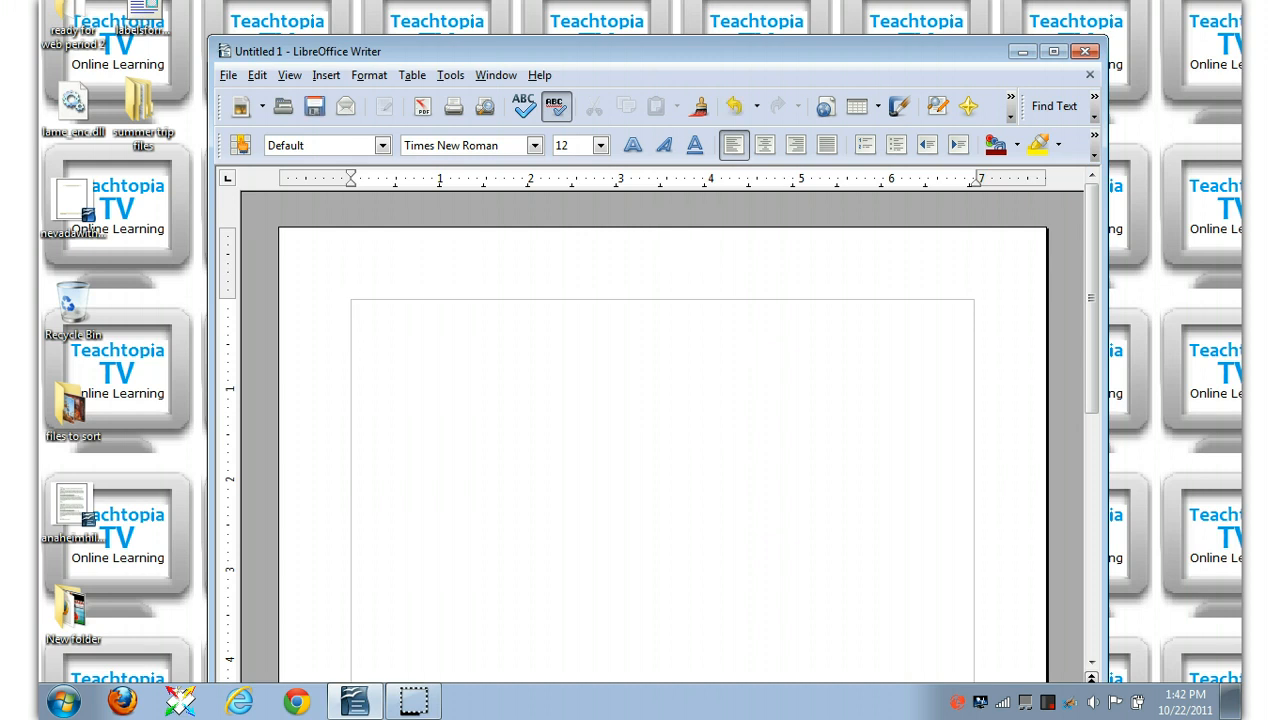
type("D")
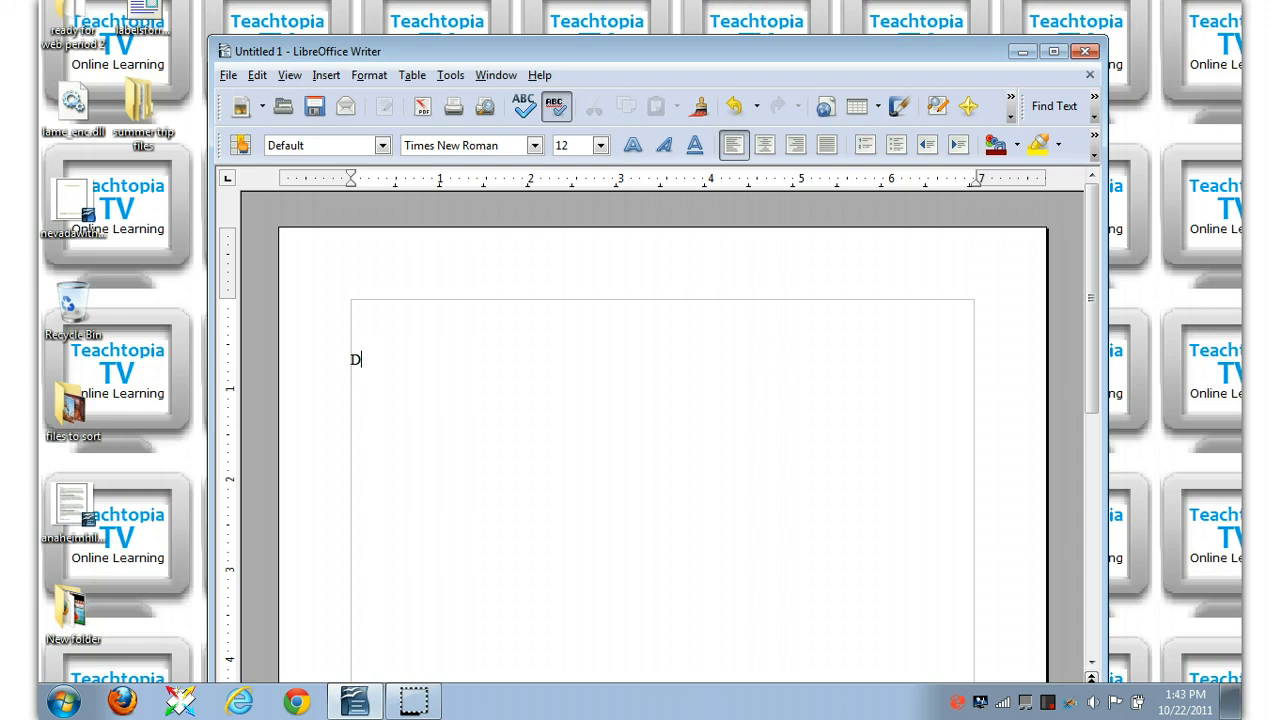
type("To Who")
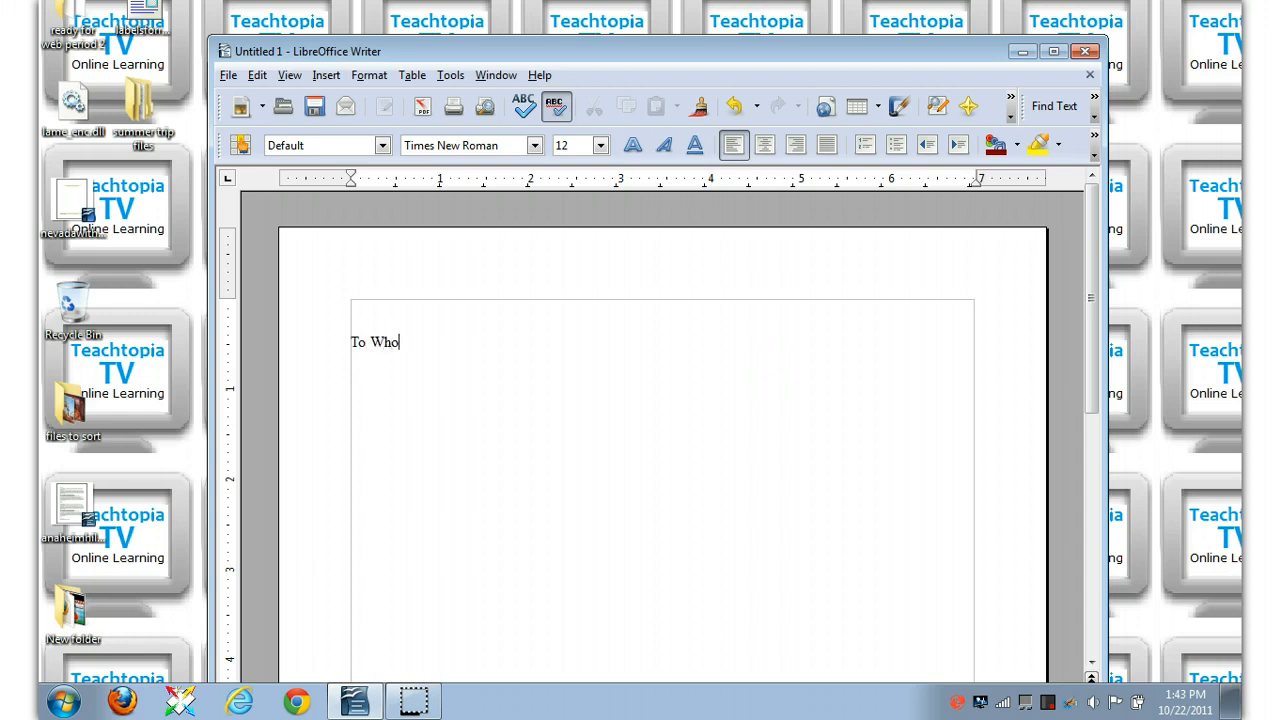
type("m")
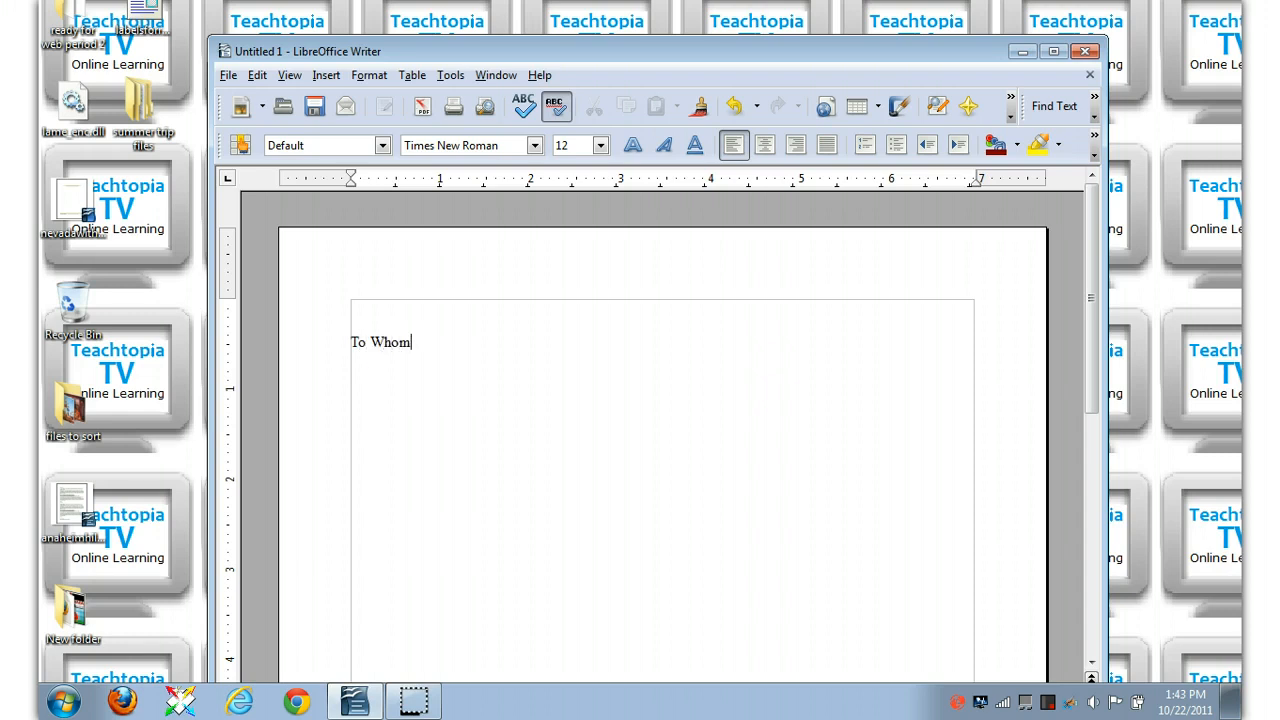
type("it may concer")
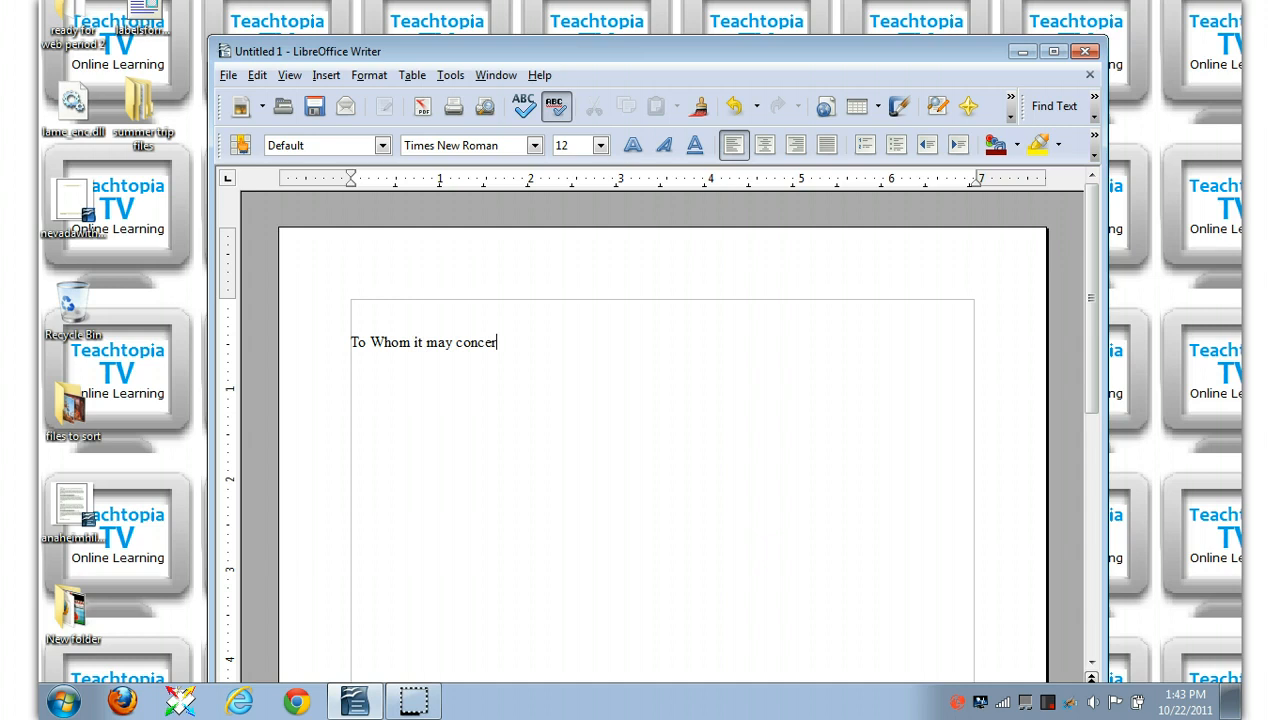
type("n:")
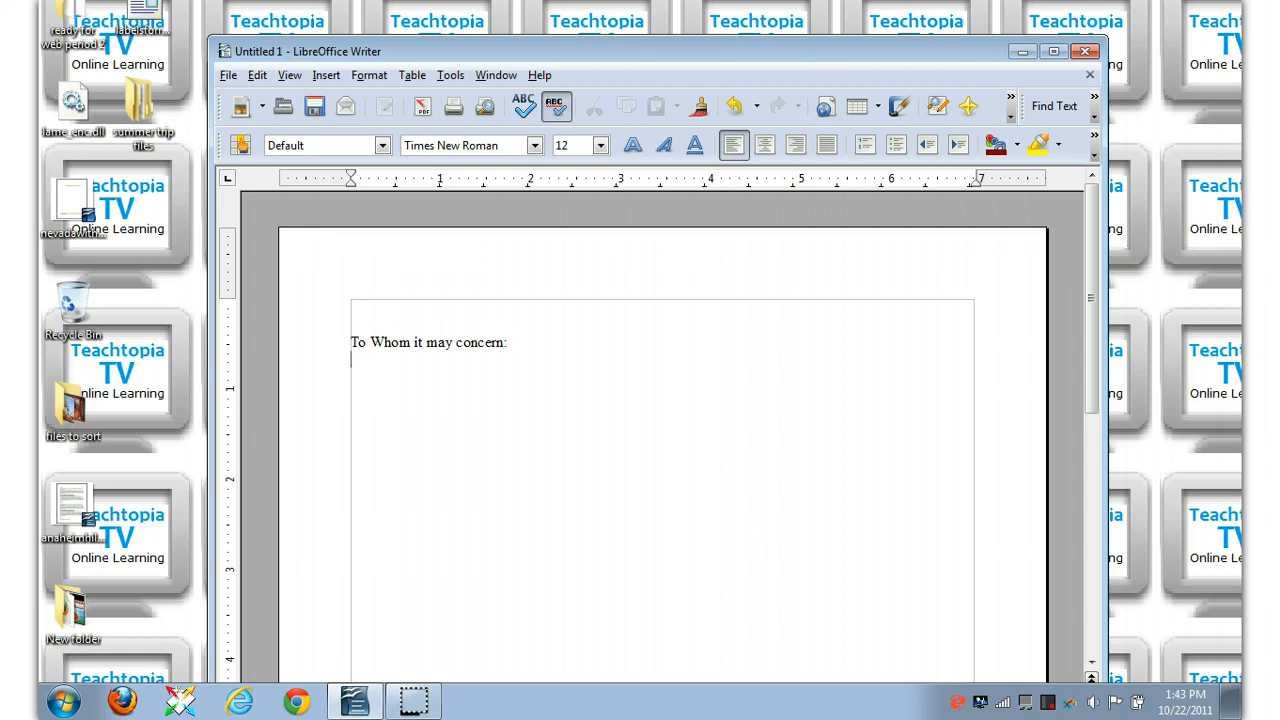
Add a 'Re: Steven' line and state that Steven has been an employee since 1978.
type("Re:")
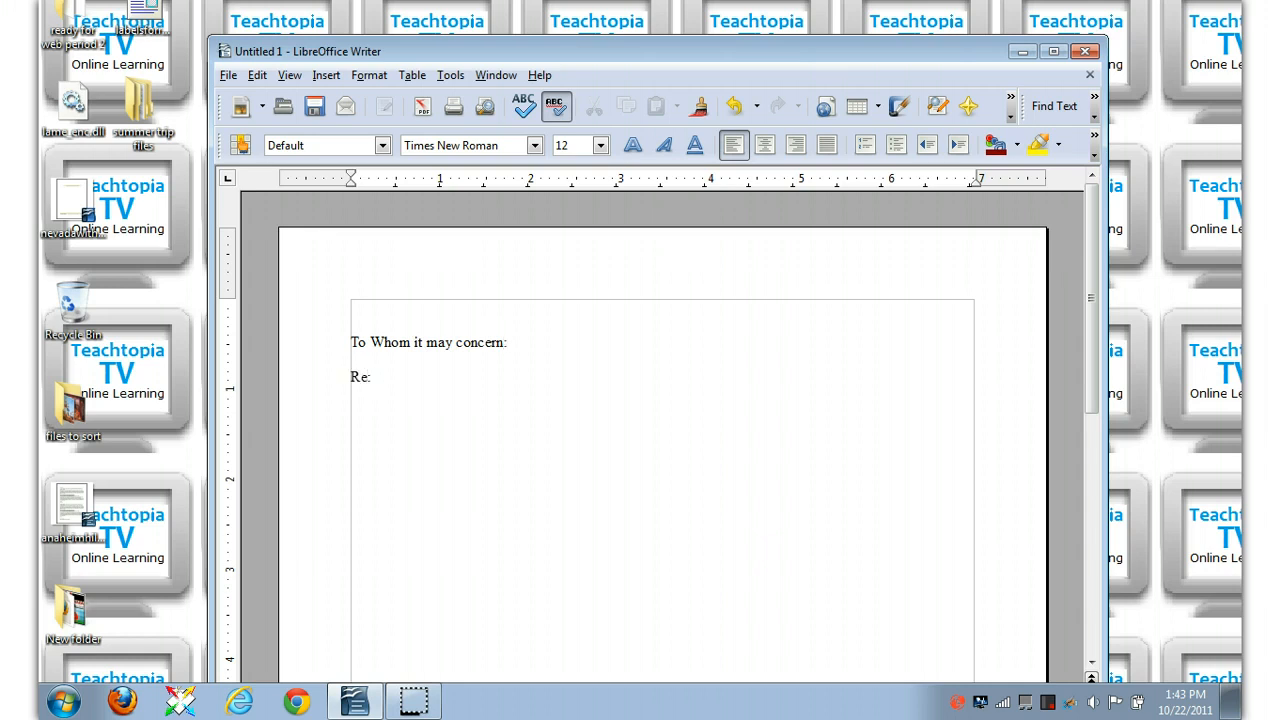
type("Steven")
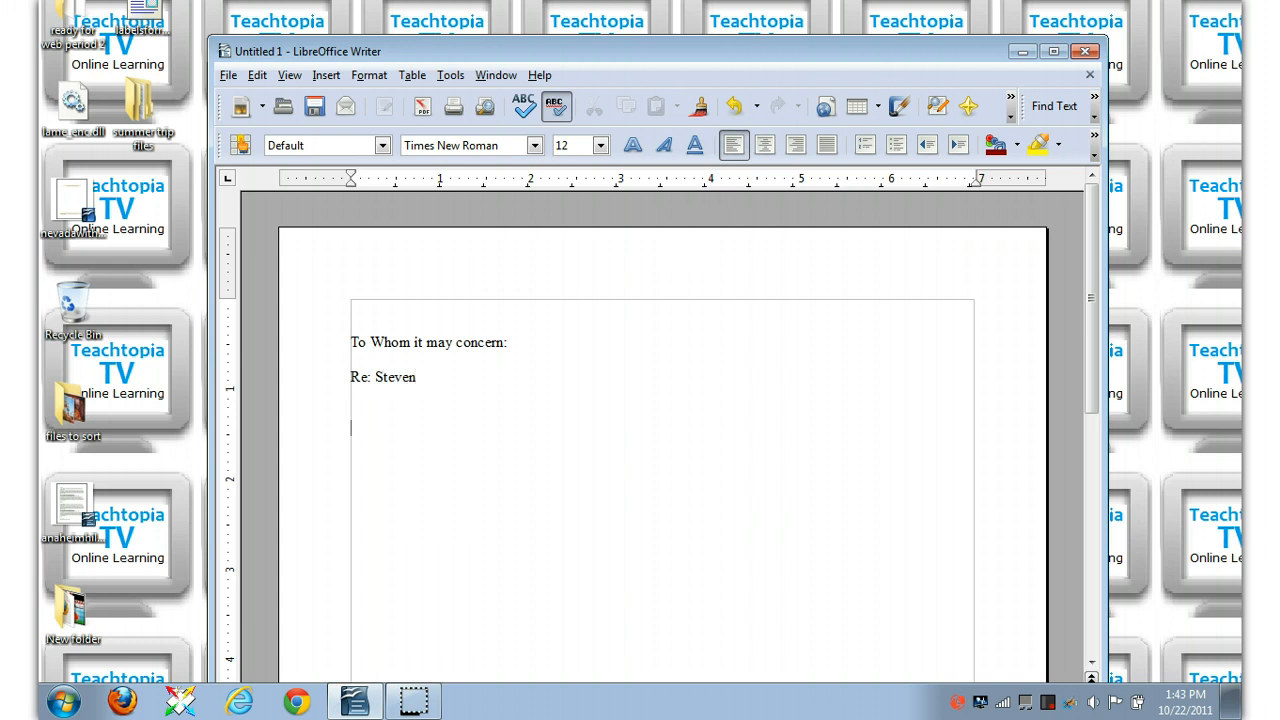
type("Ste")
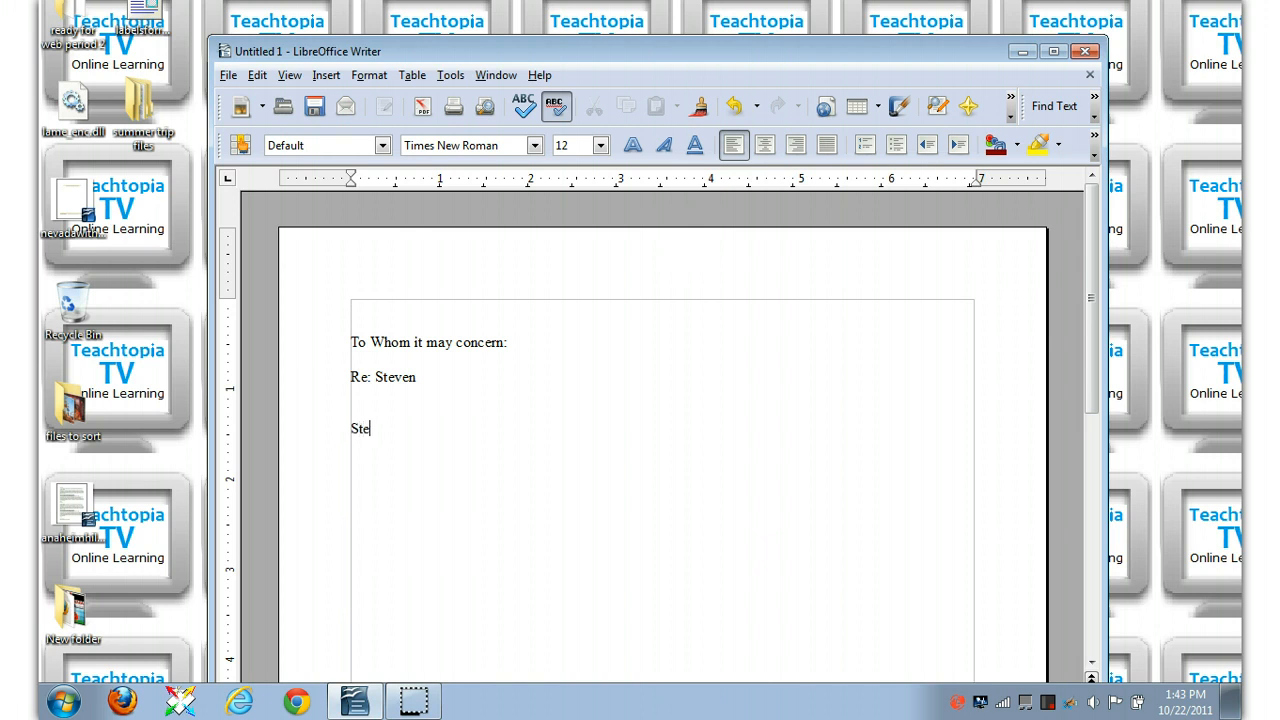
type("ven has been an")
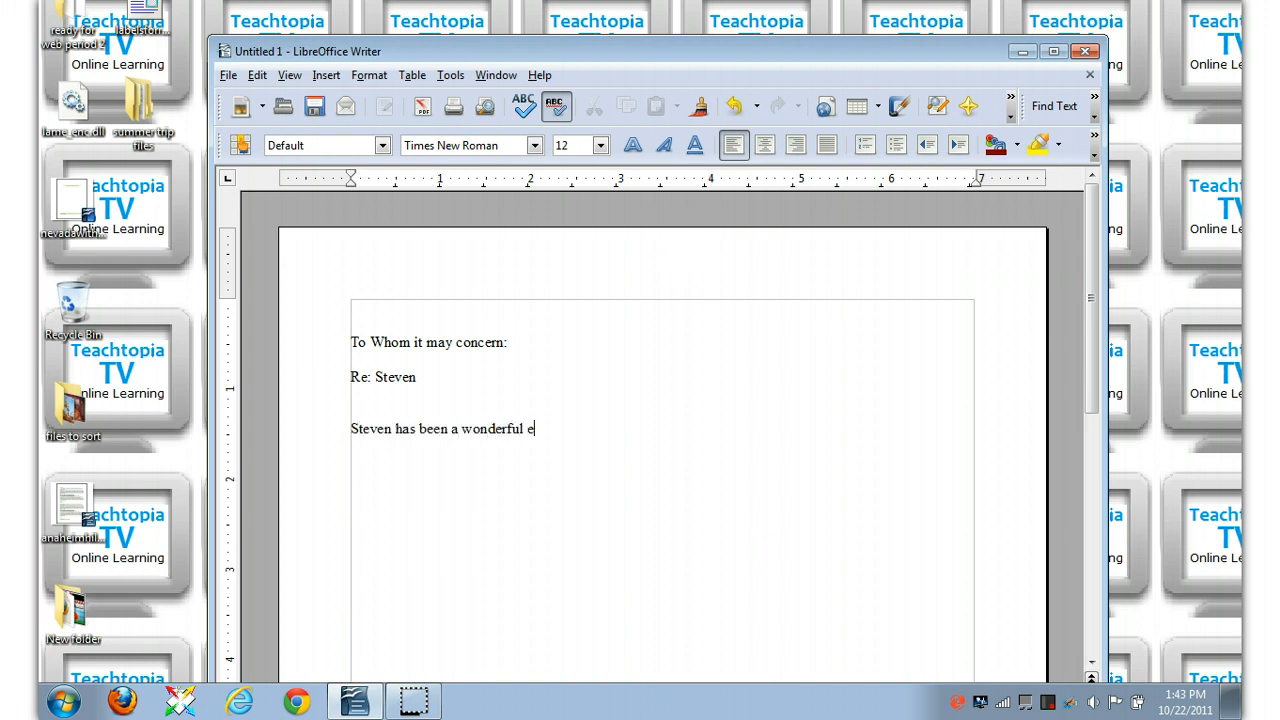
type("mployee")
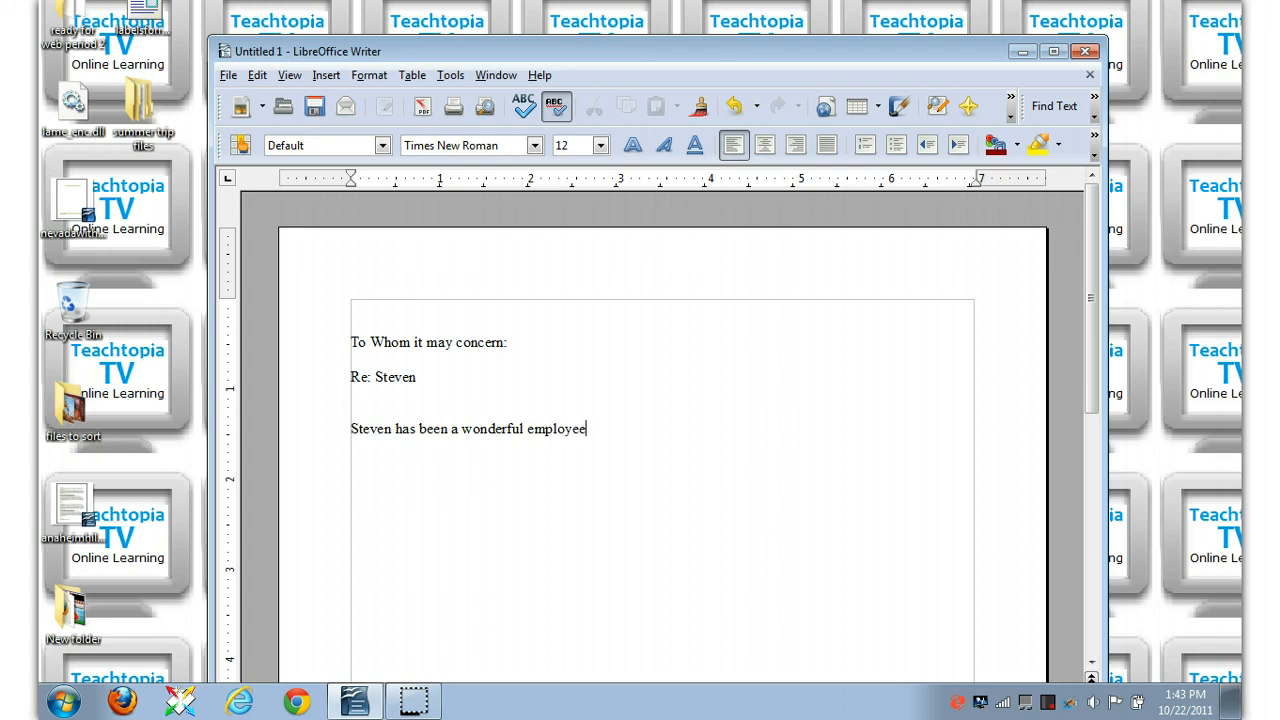
type("since 19")
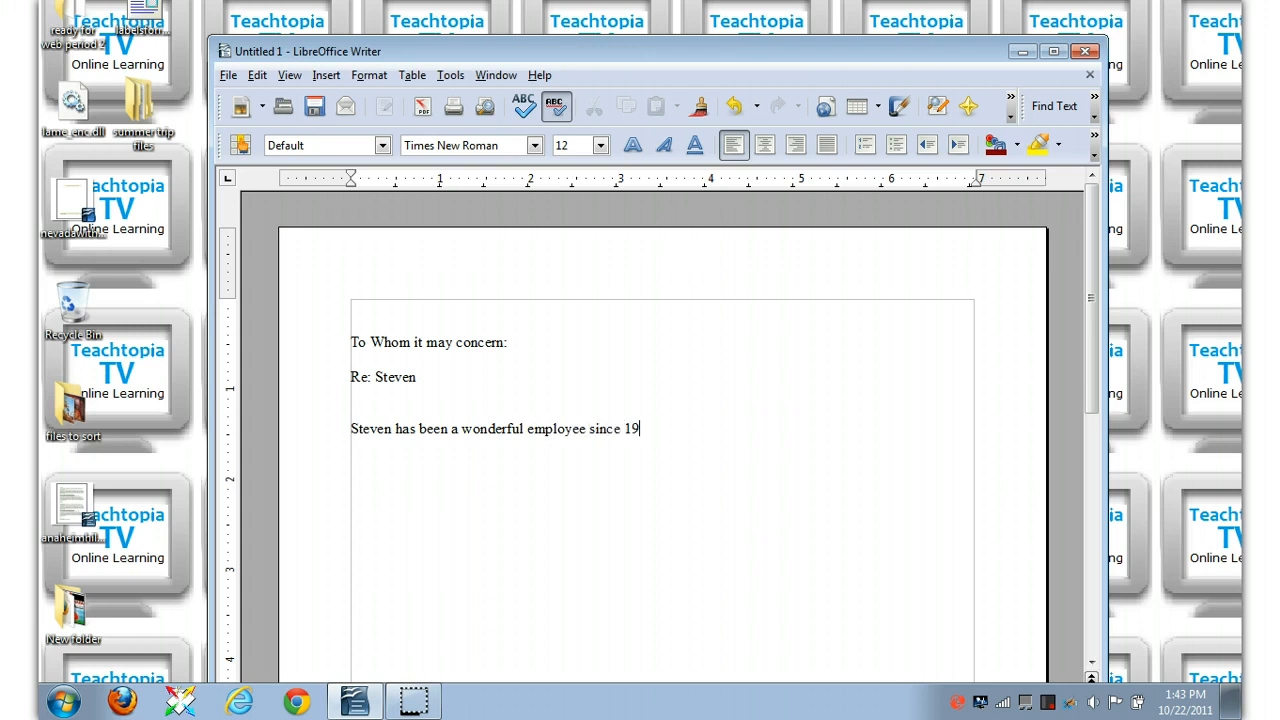
type("78.")
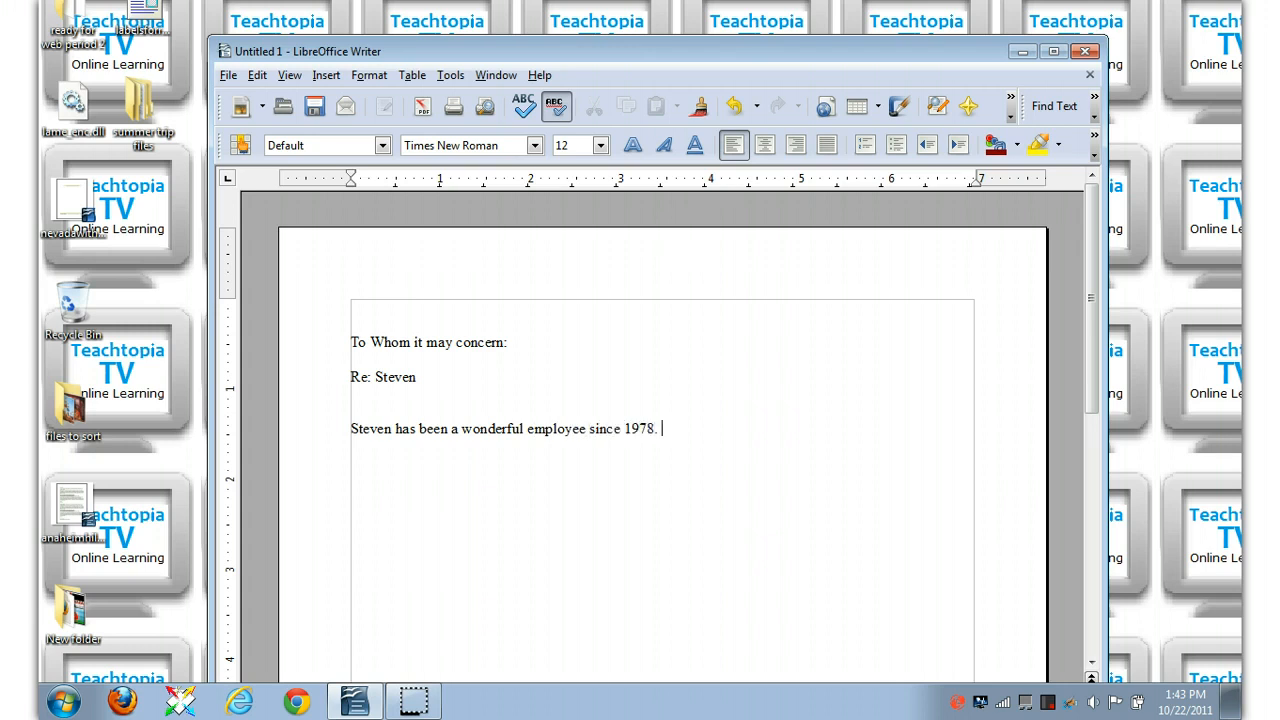
Continue the paragraph: Steven worked very hard on everything he has done for our firm.
type("Stven has")
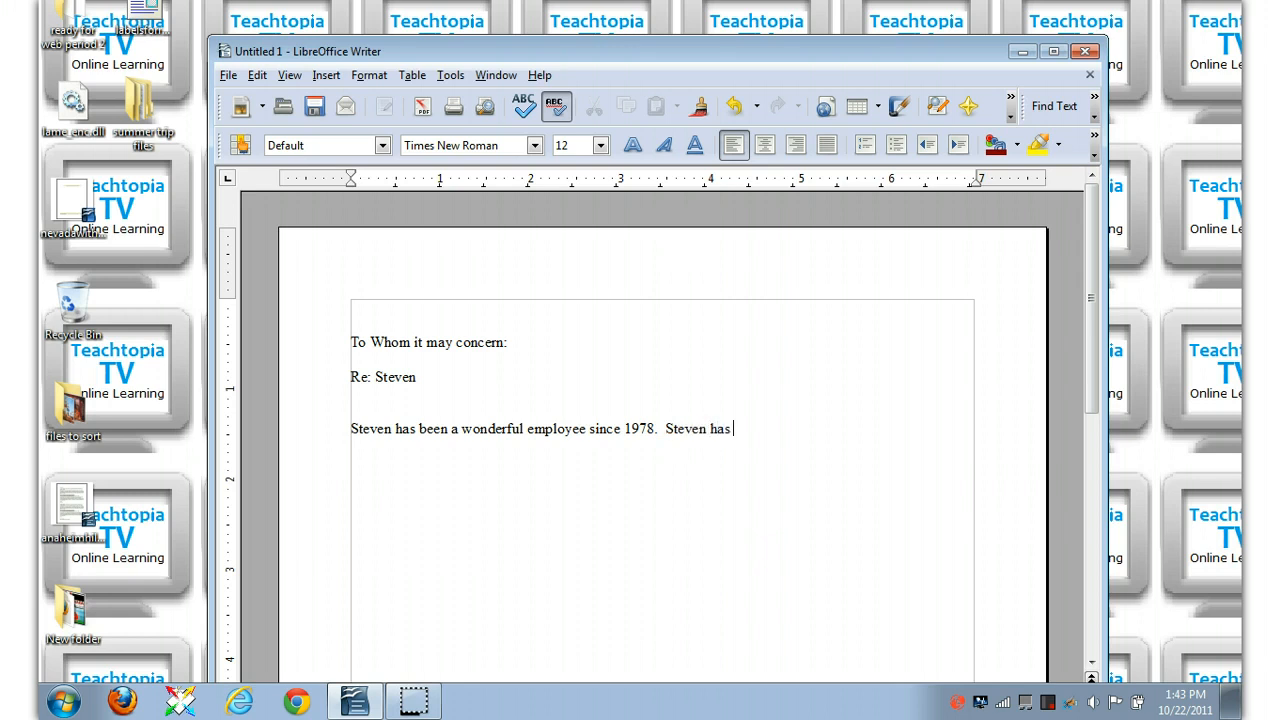
type("worked very har")
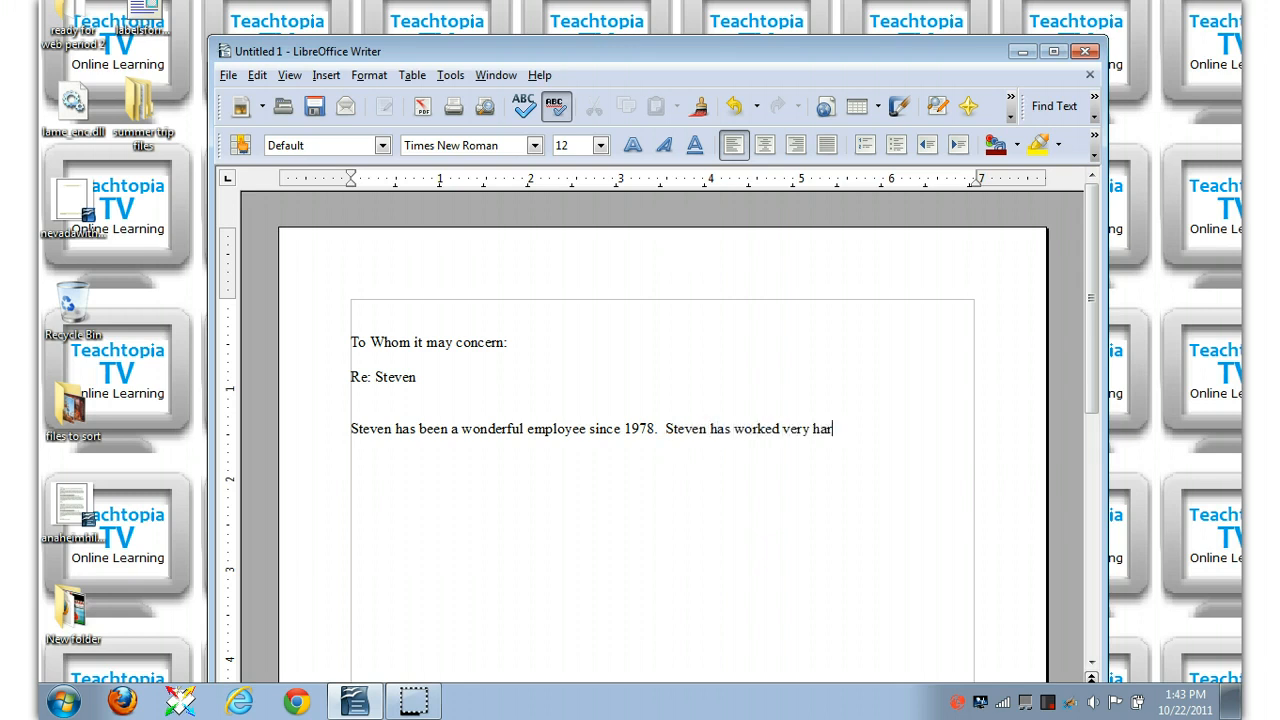
type("d and")
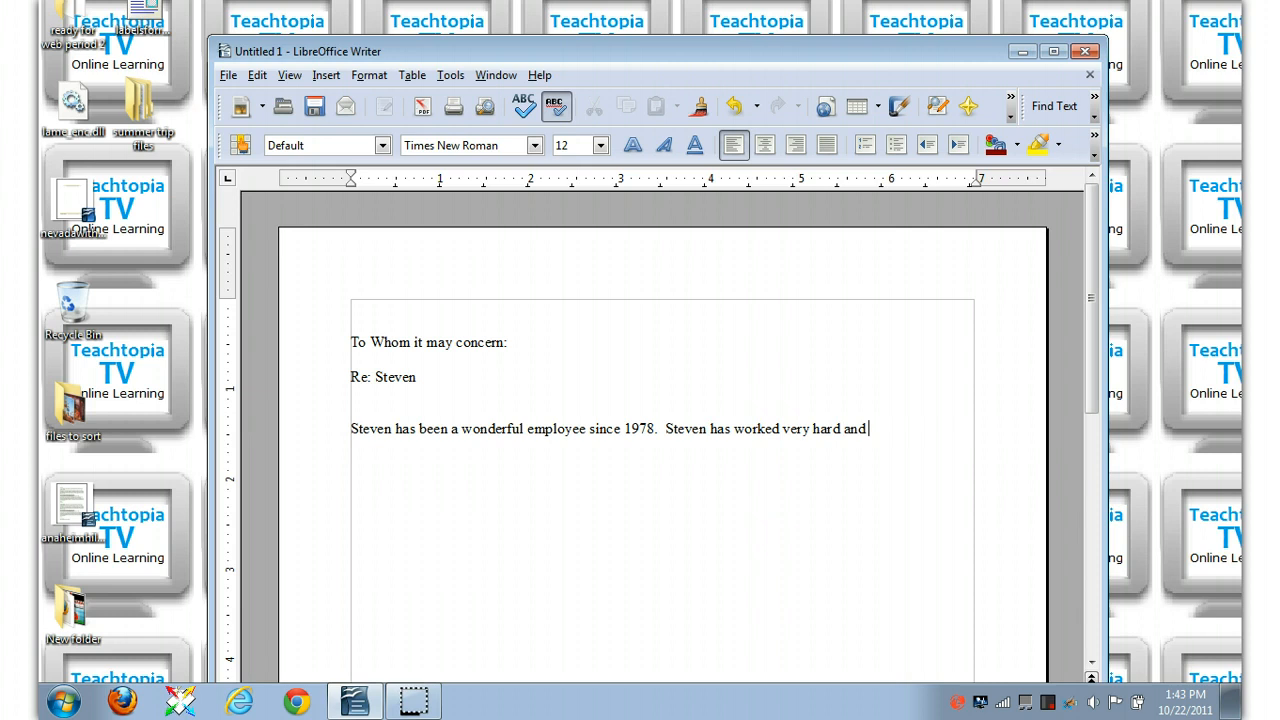
type("every")
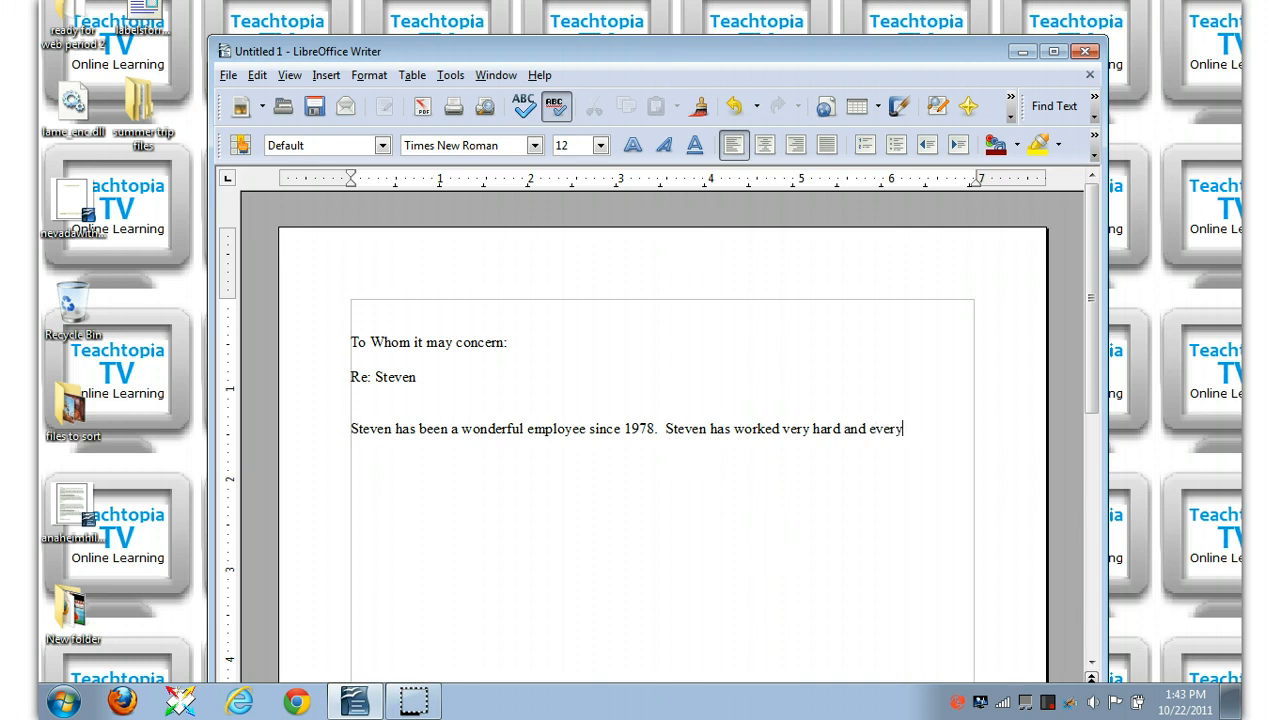
type("thing he")
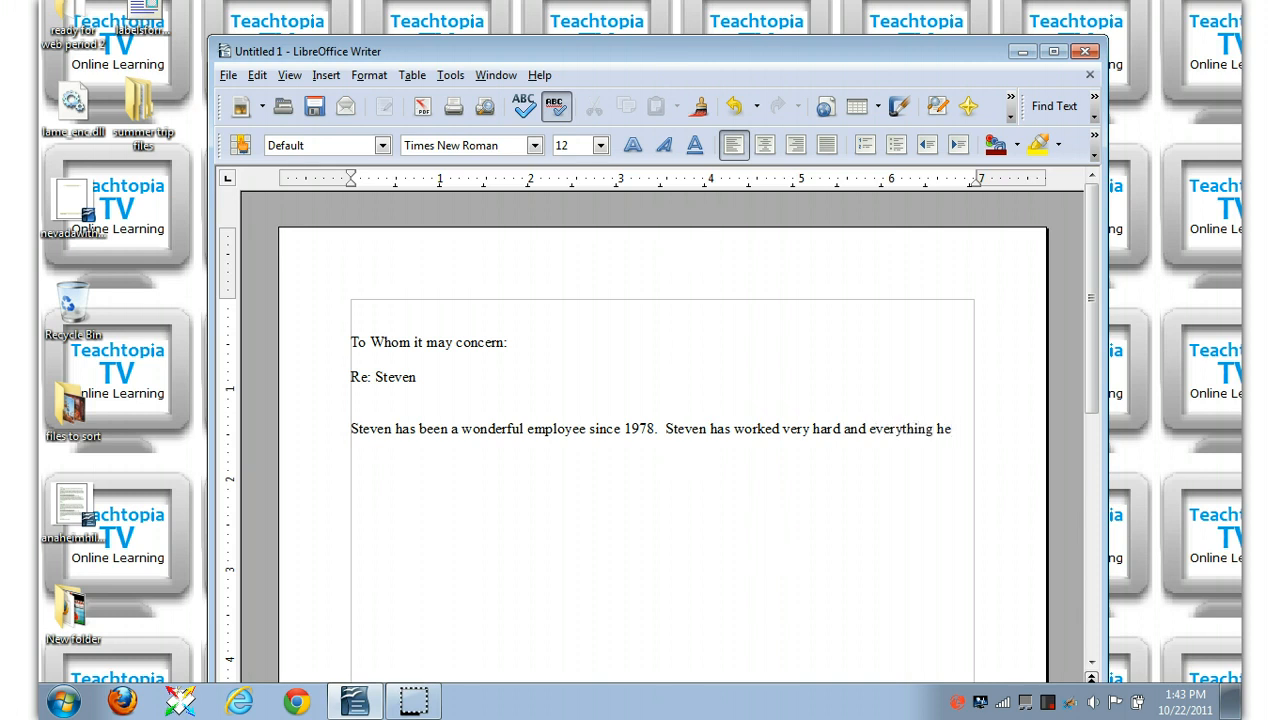
type("has done for our fi")
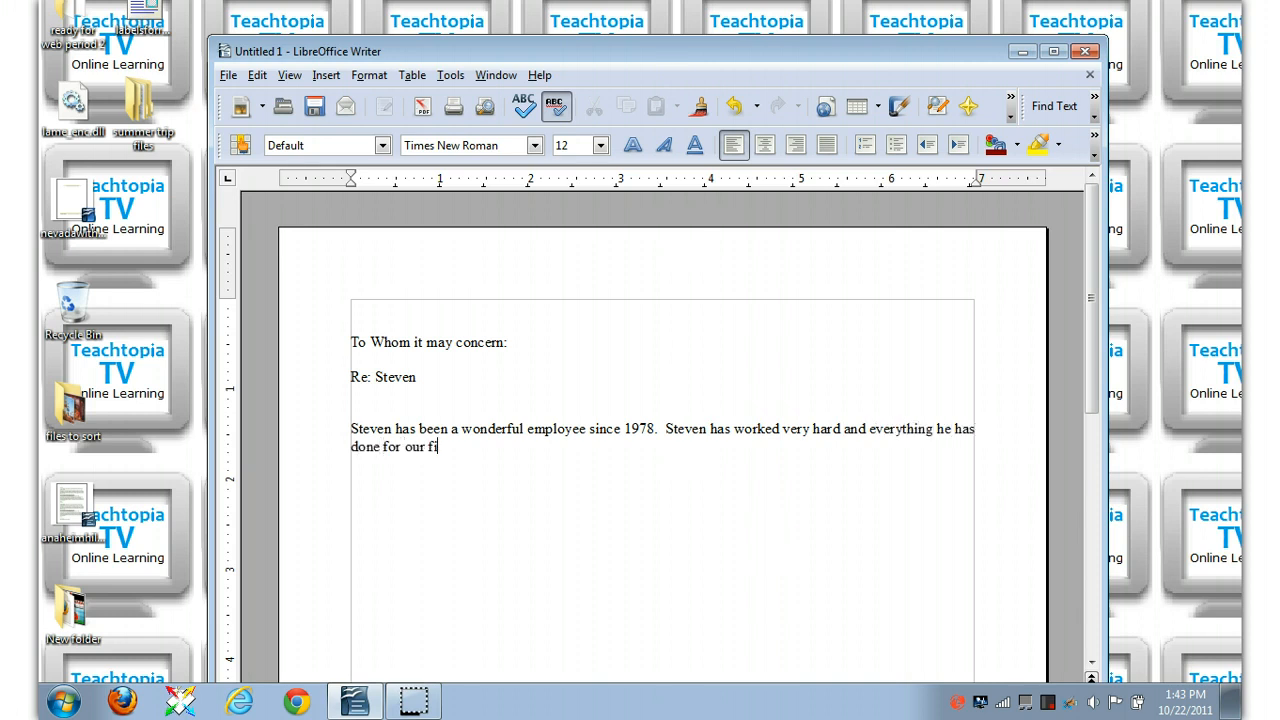
type("rm.")
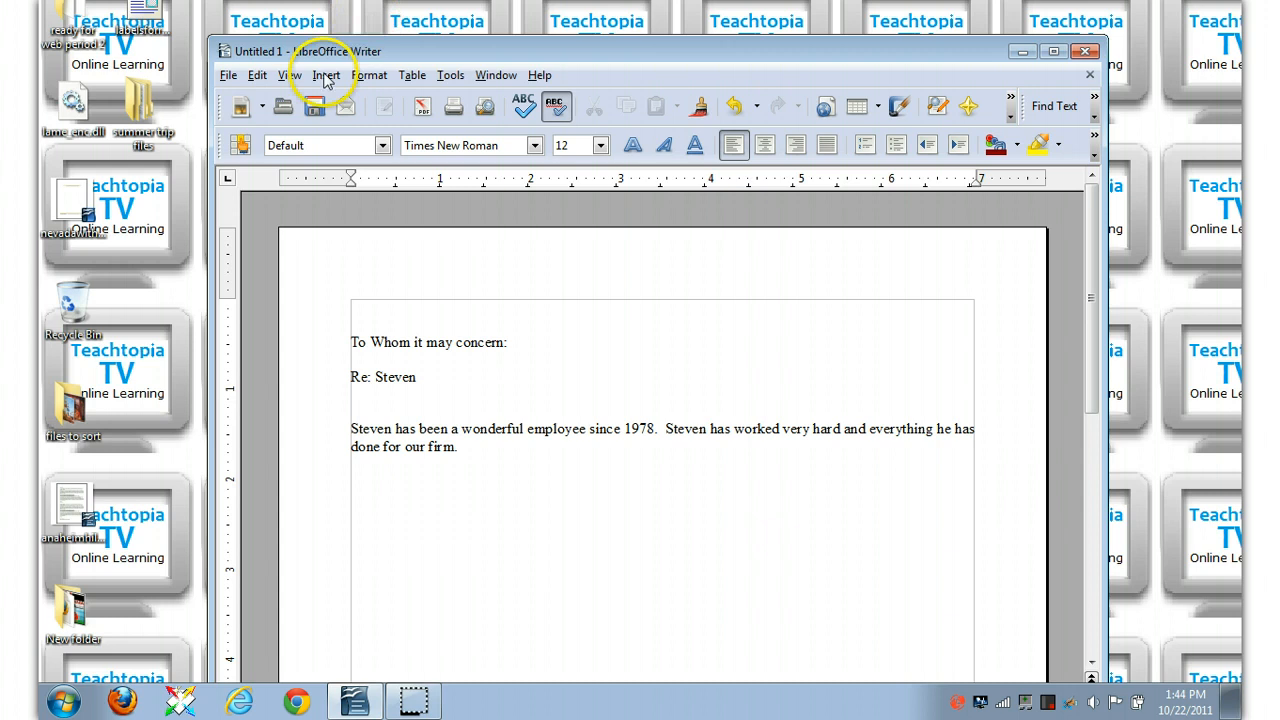
Open the Edit menu.
left_click(257, 75)
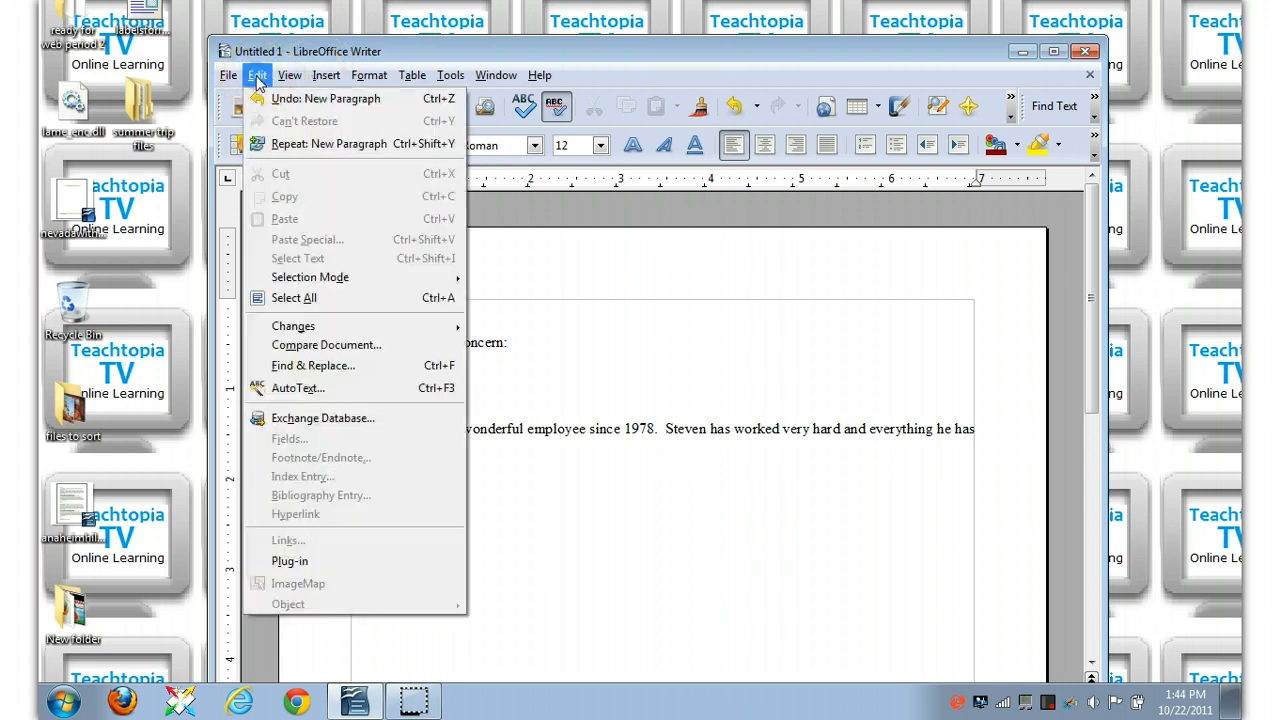
Open Find & Replace with 'Steven' as the search text and 'Rick' as the replacement.
left_click(312, 365)
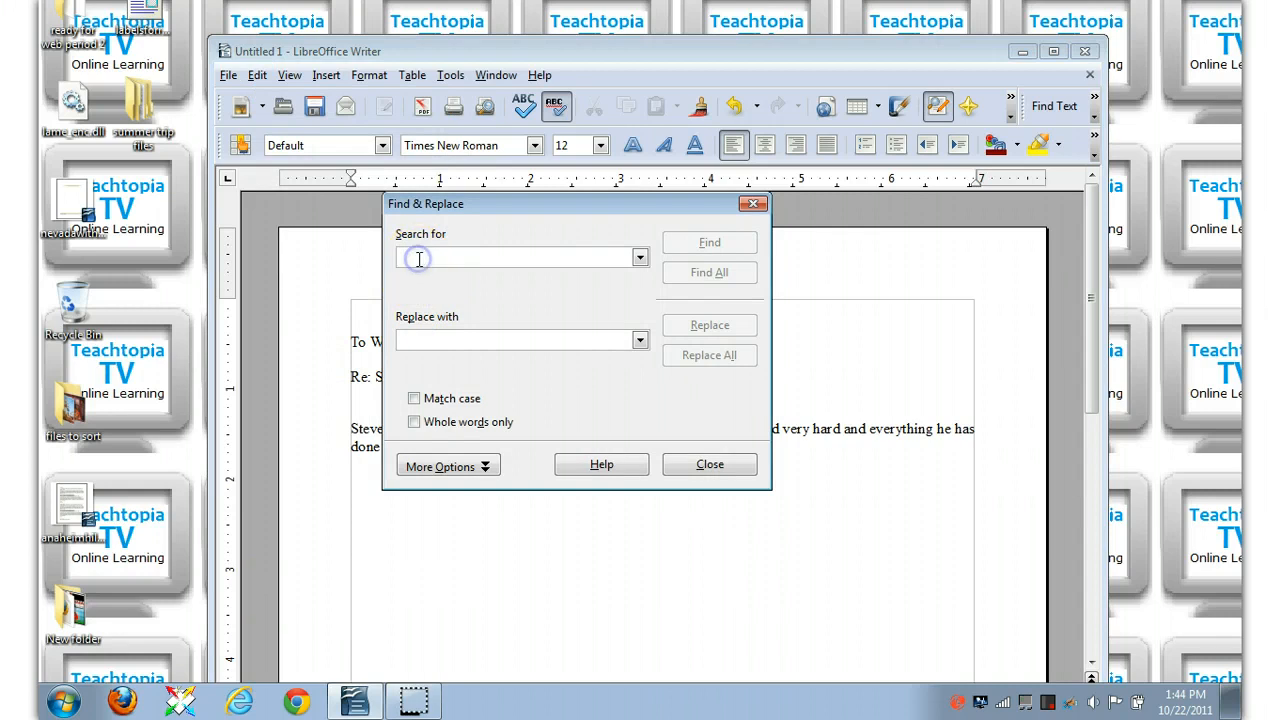
type("steven")
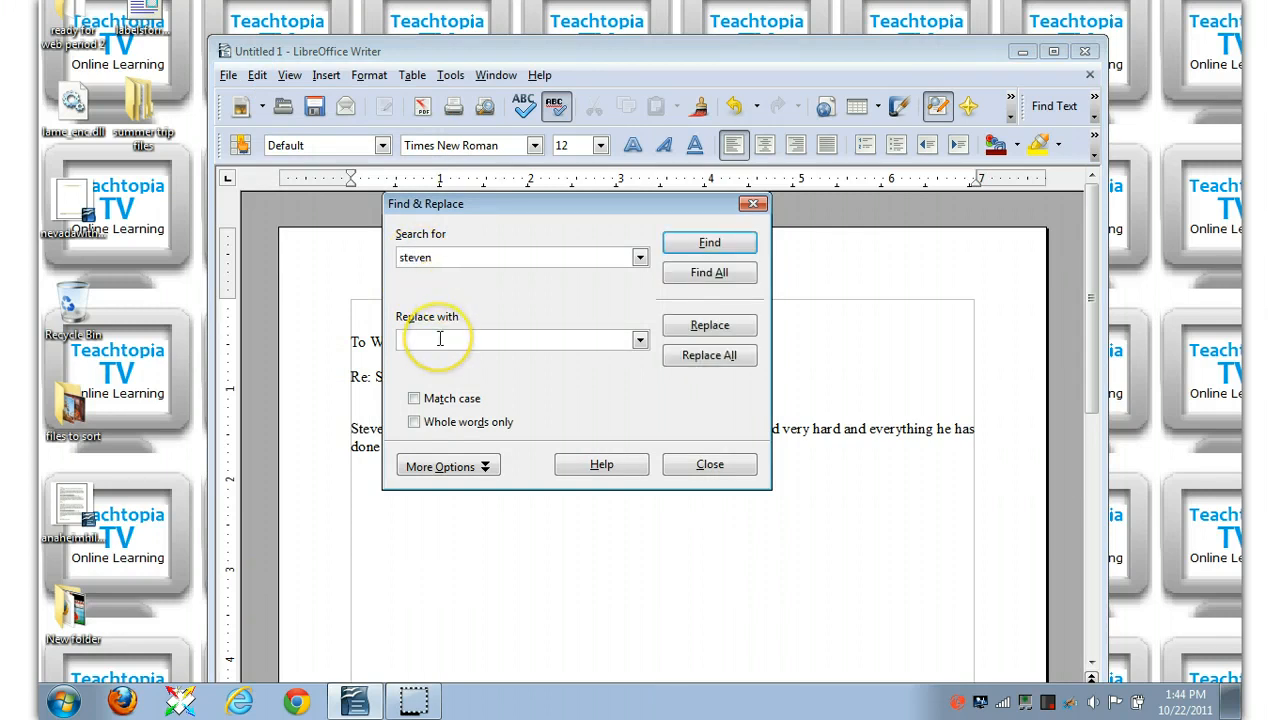
type("Ri")
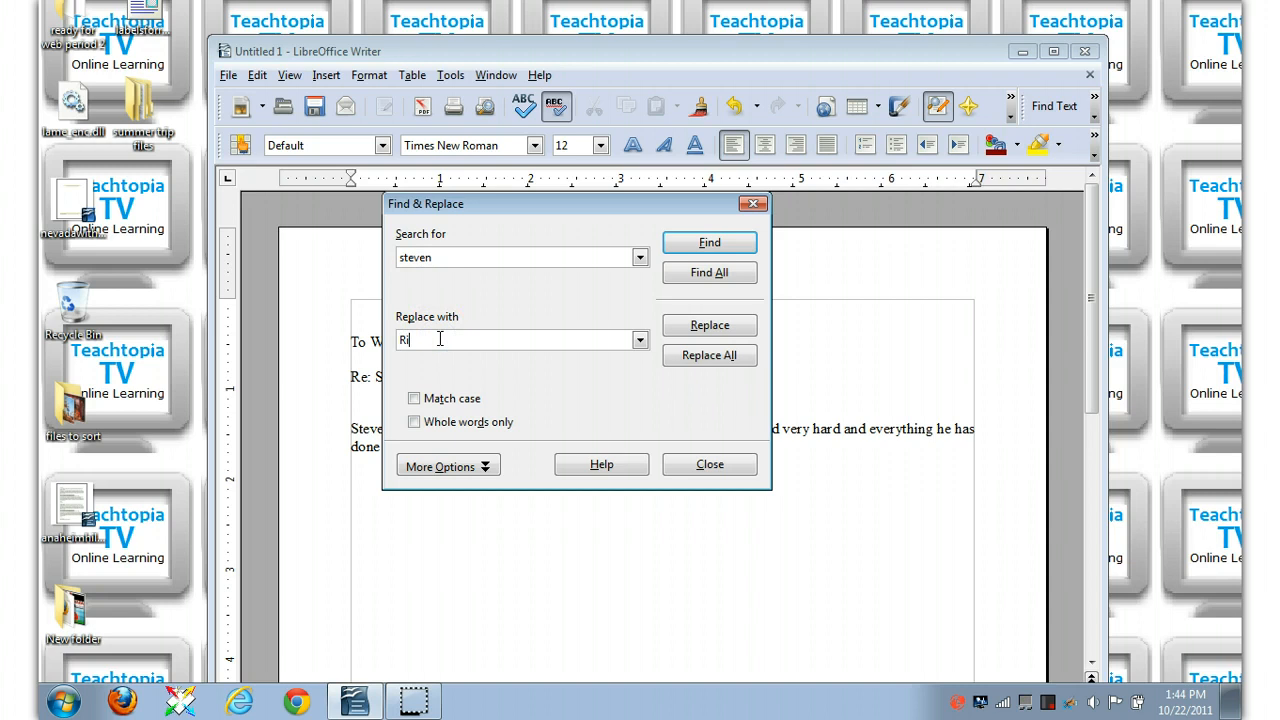
type("ck")
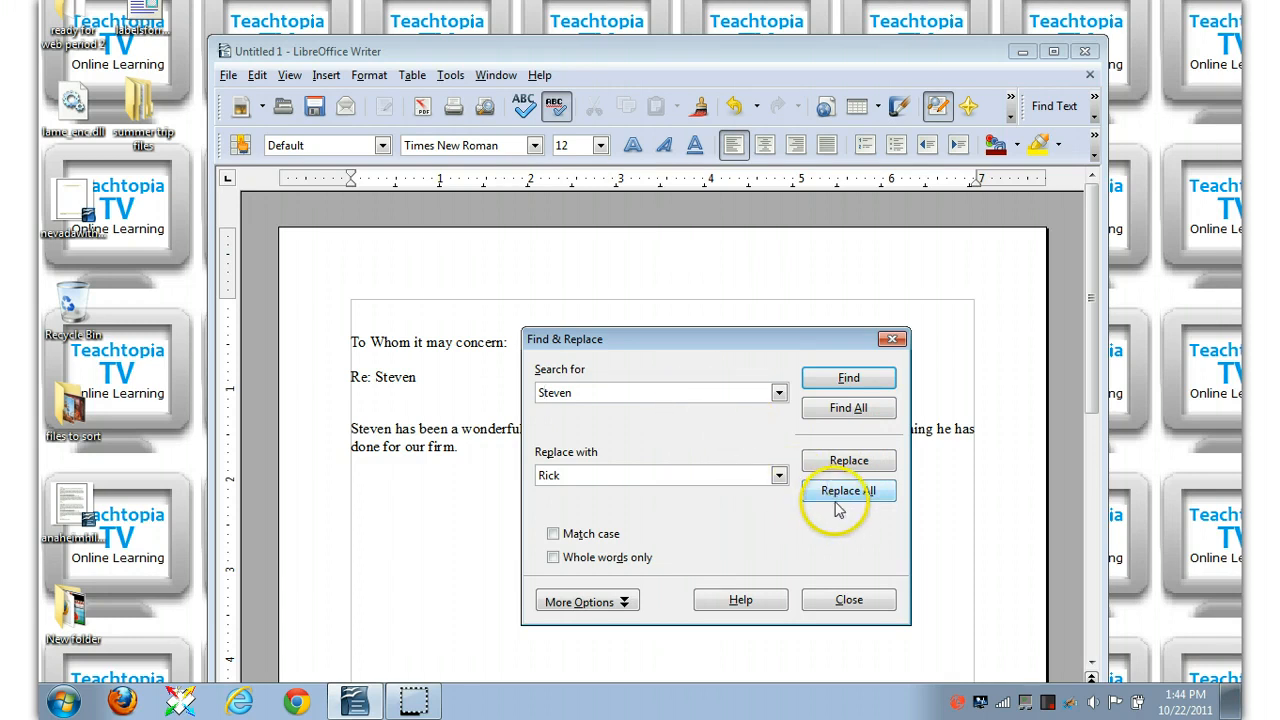
Replace all three occurrences of Steven with Rick, dismiss the count message, and close the dialog.
left_click(848, 490)
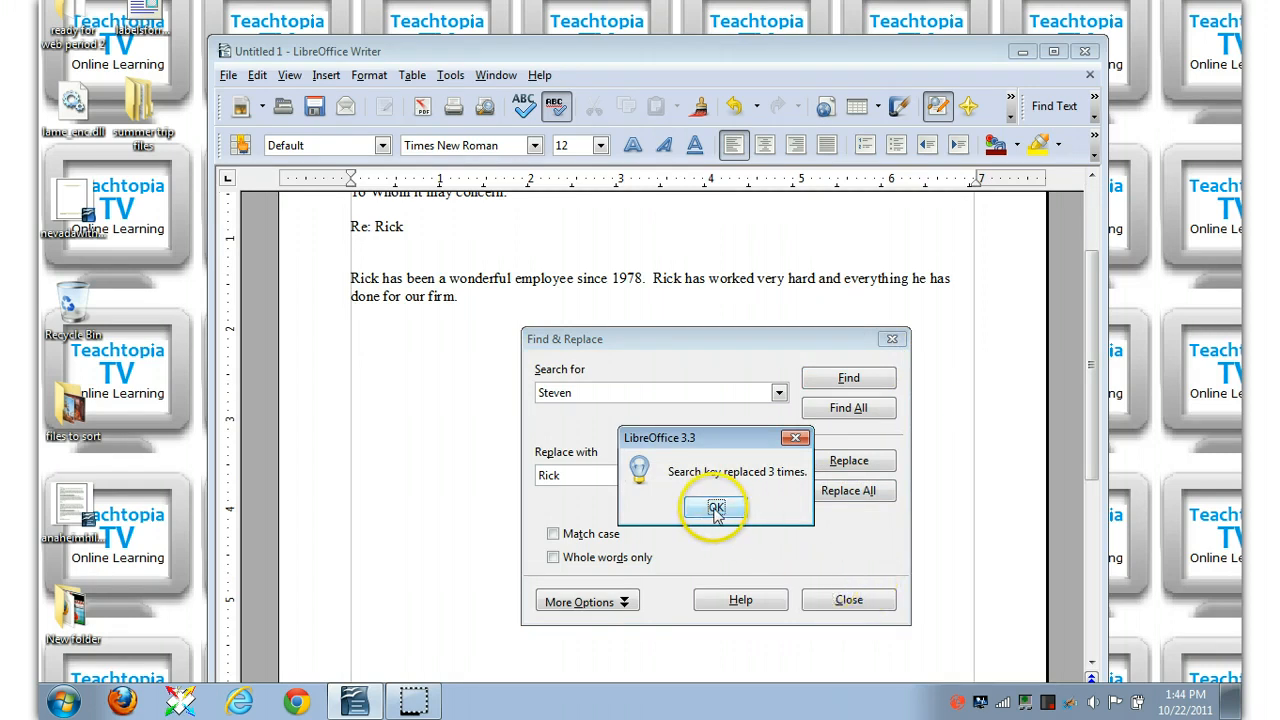
left_click(715, 508)
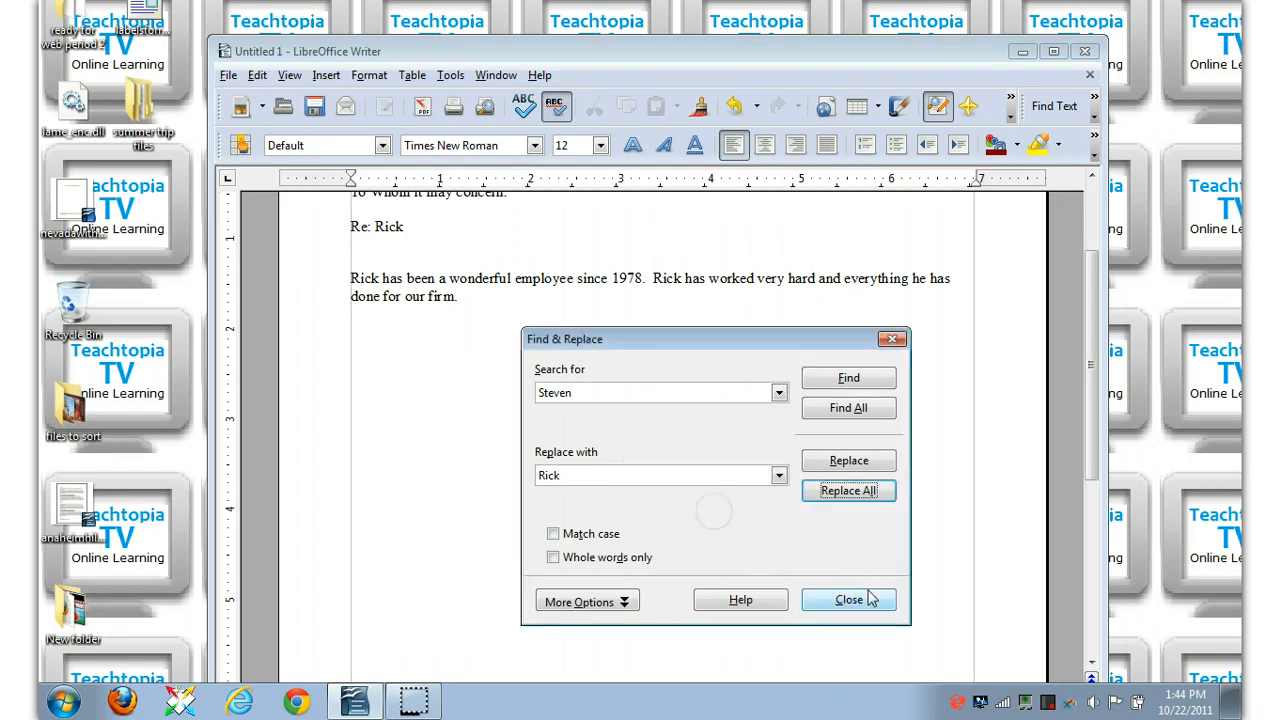
left_click(848, 600)
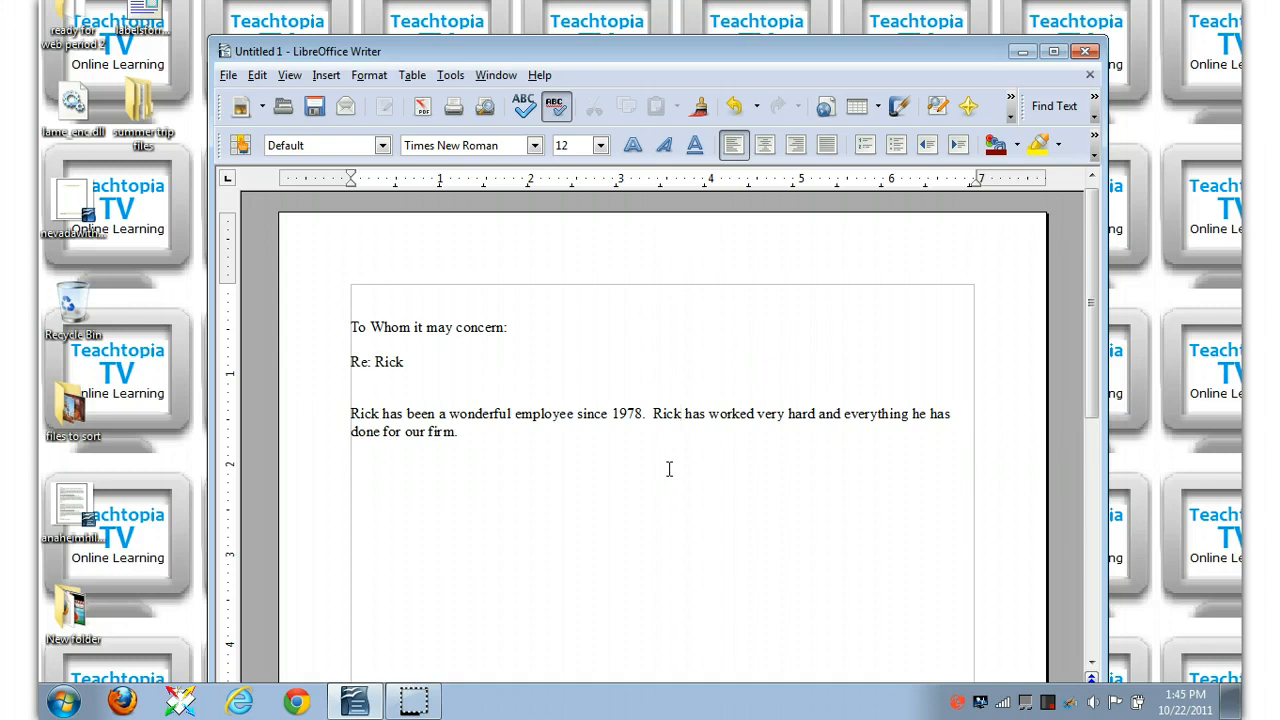
left_click(681, 414)
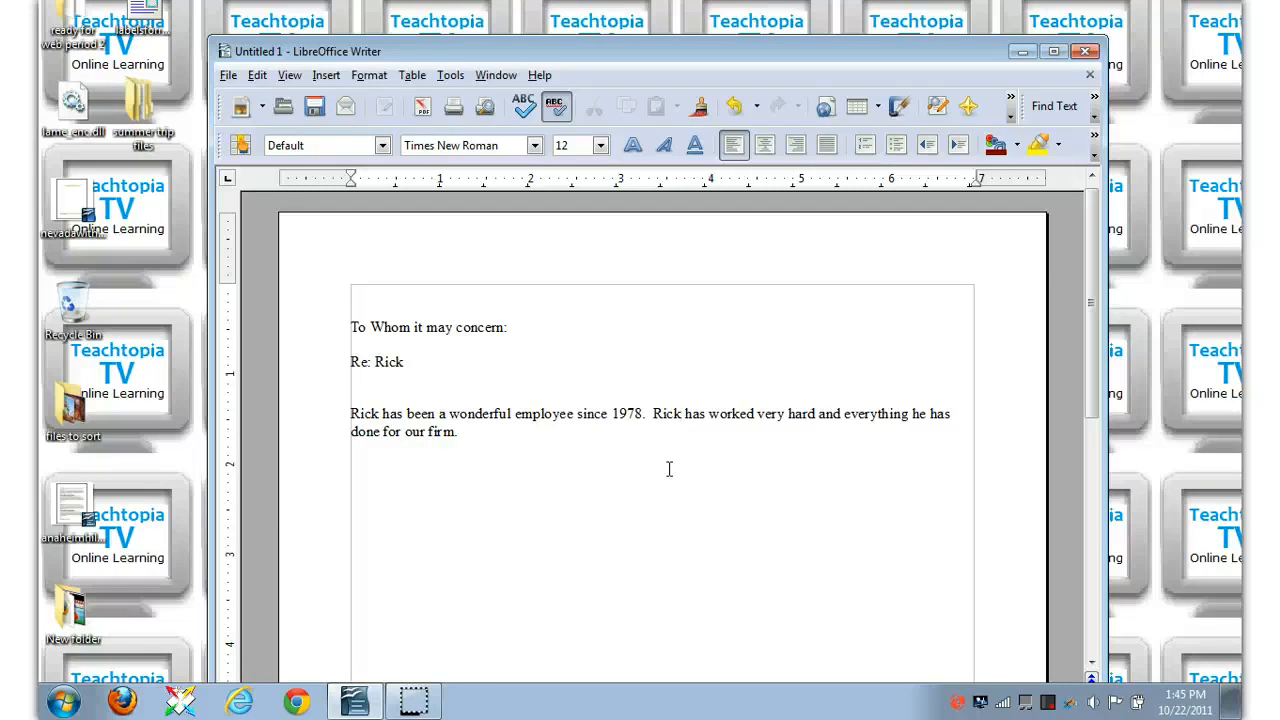
left_click(648, 387)
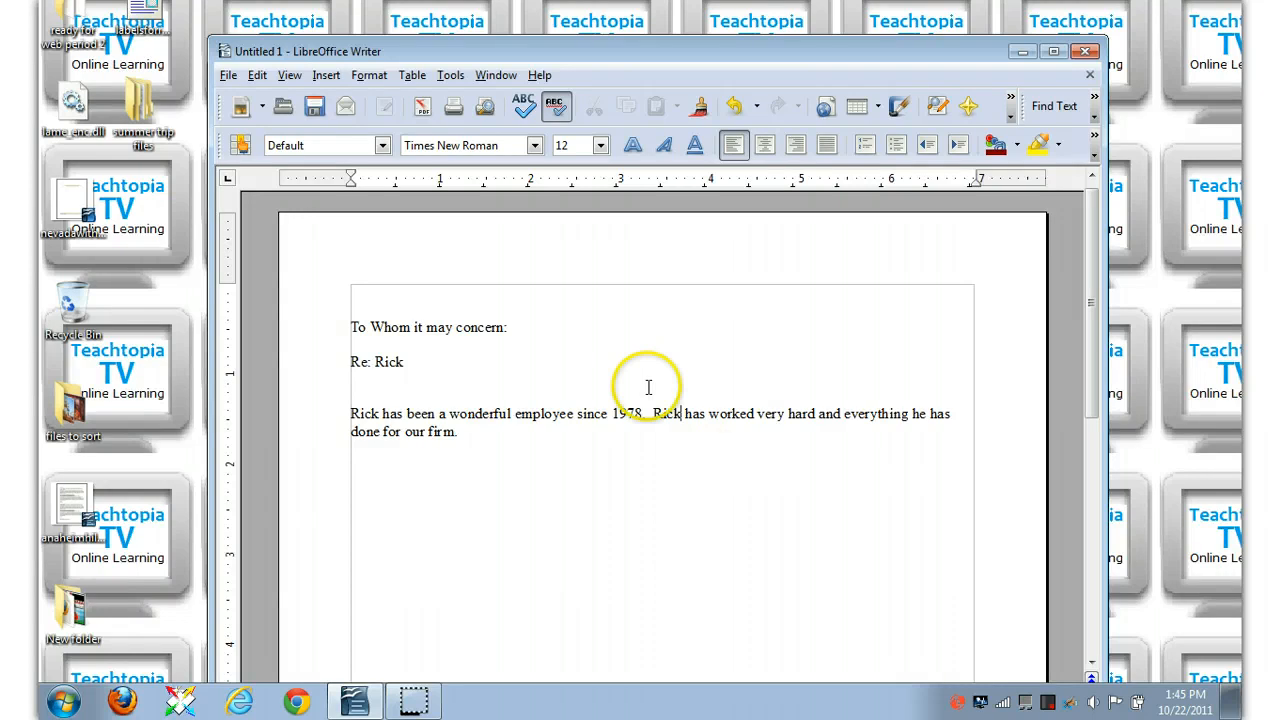